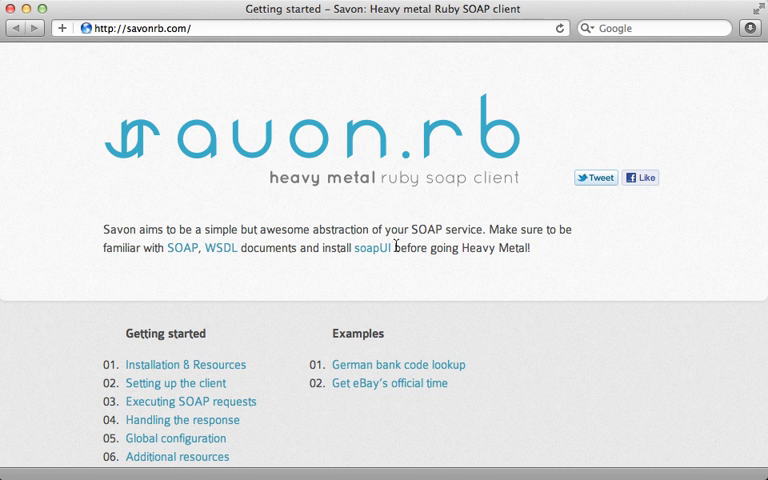
mouse_move(262, 214)
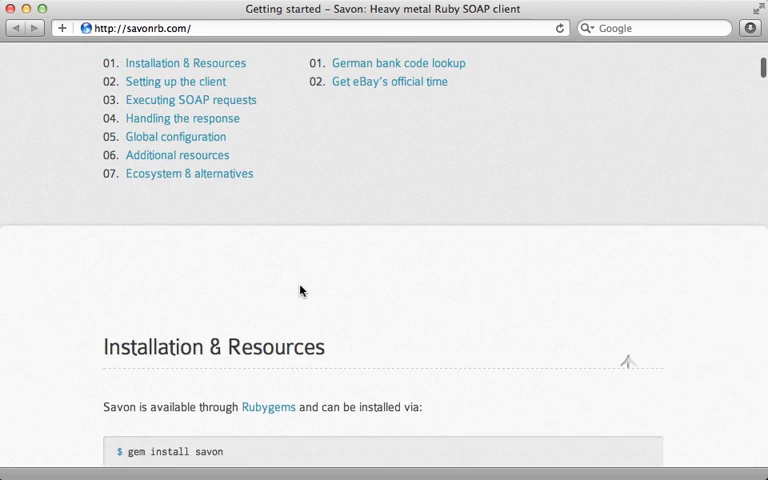
Submit zip code 90210 in the Zip Code Lookup app at localhost:3000
scroll(down, 3)
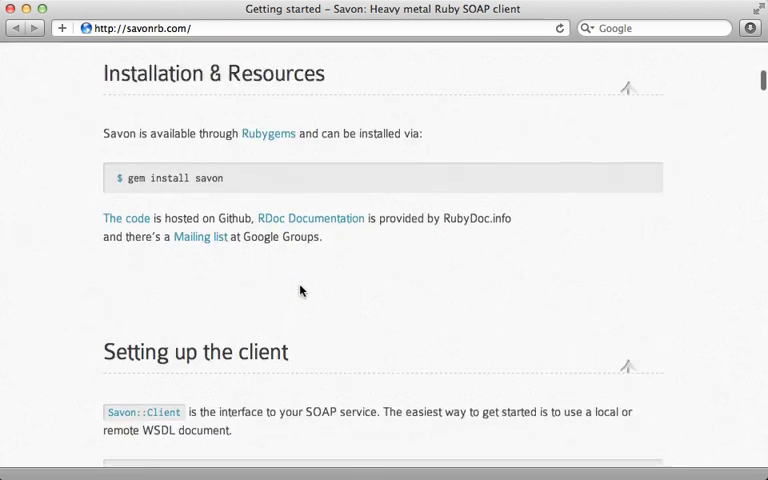
scroll(down, 3)
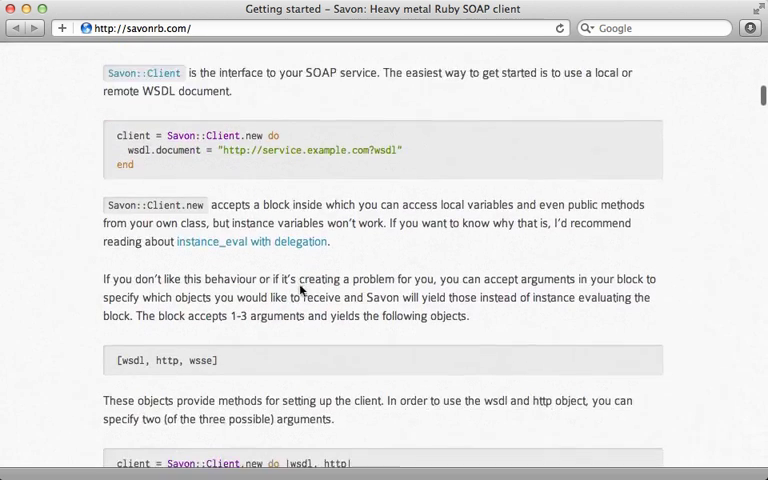
scroll(down, 3)
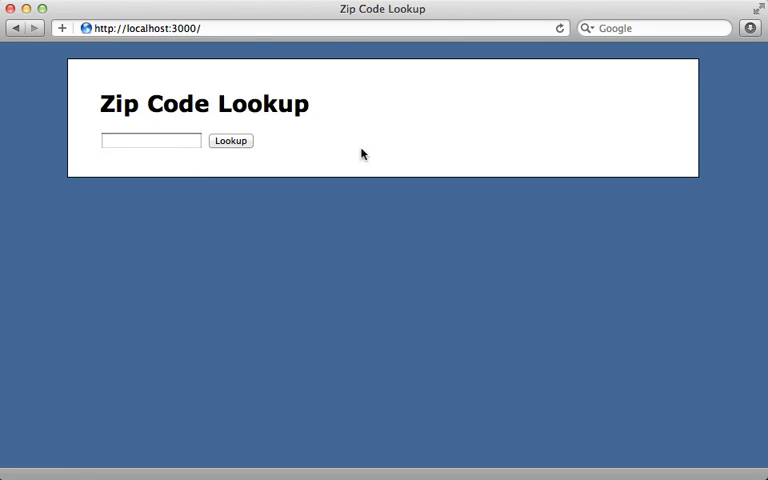
mouse_move(199, 159)
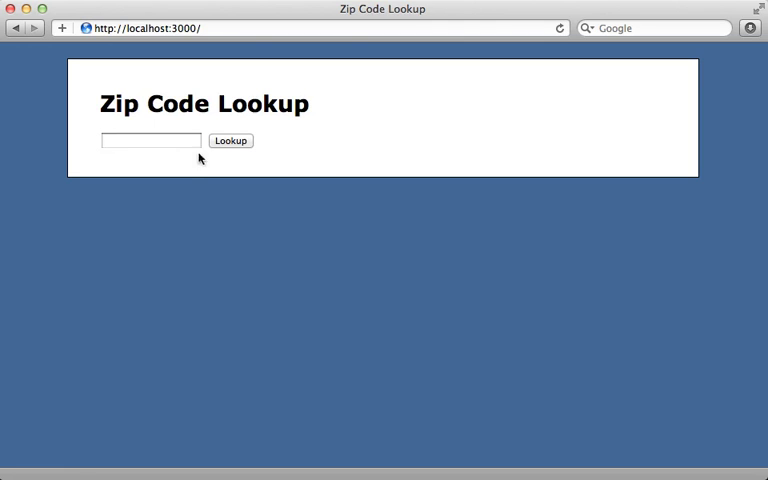
click(150, 140)
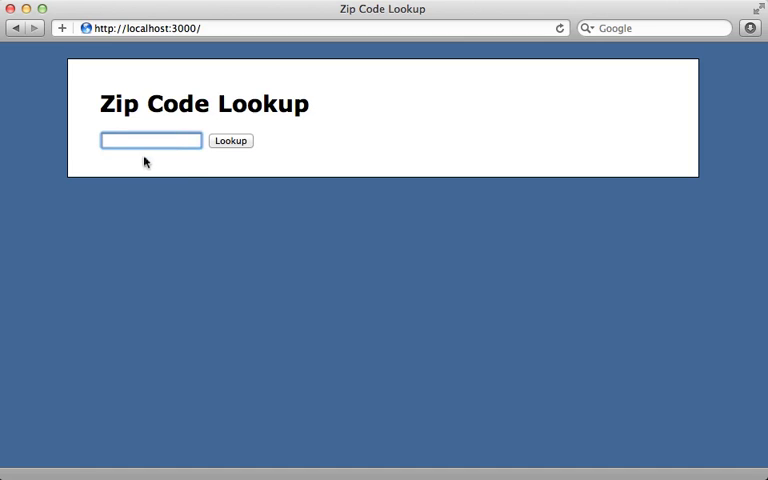
text(90210)
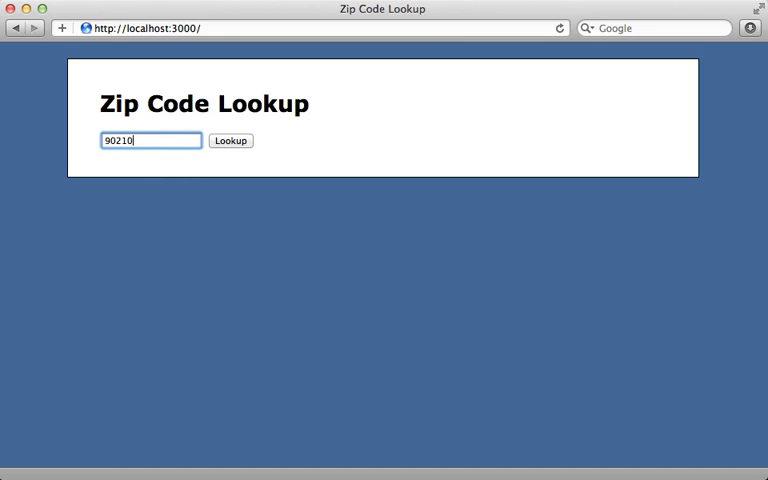
click(230, 140)
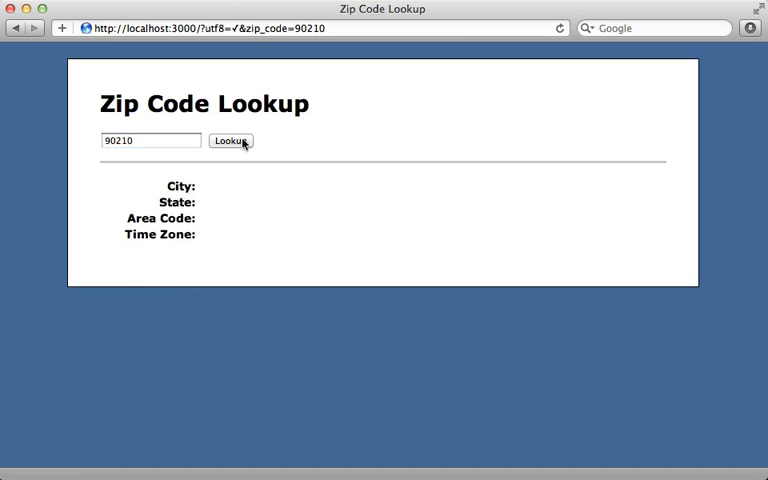
mouse_move(205, 246)
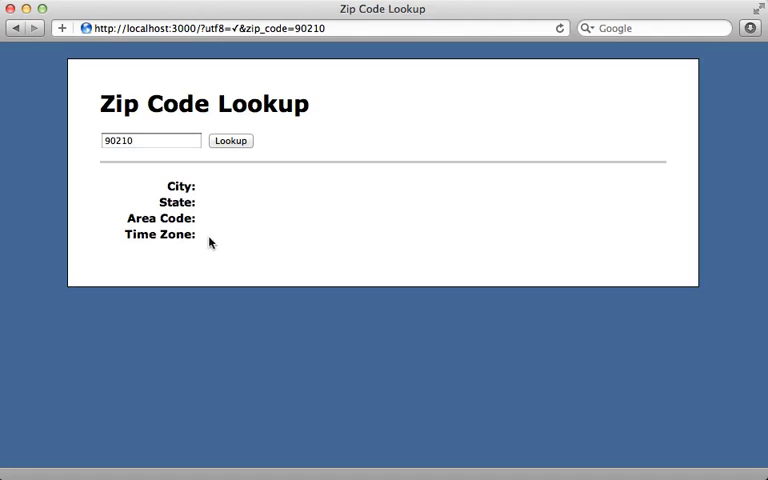
mouse_move(221, 224)
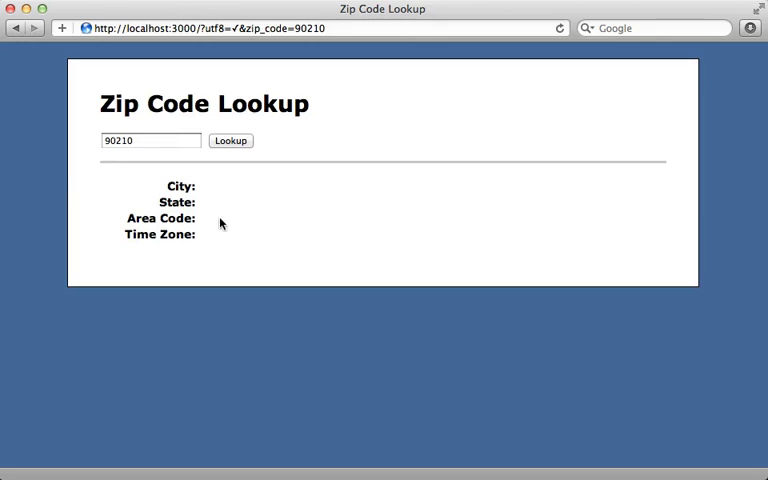
mouse_move(210, 256)
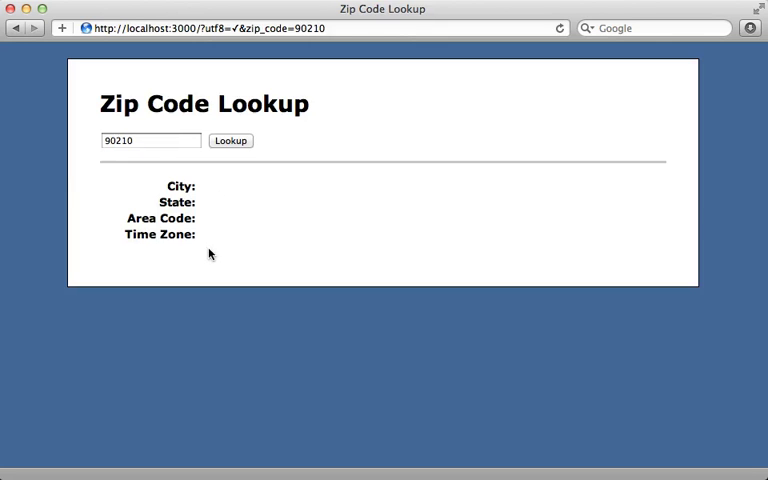
mouse_move(208, 219)
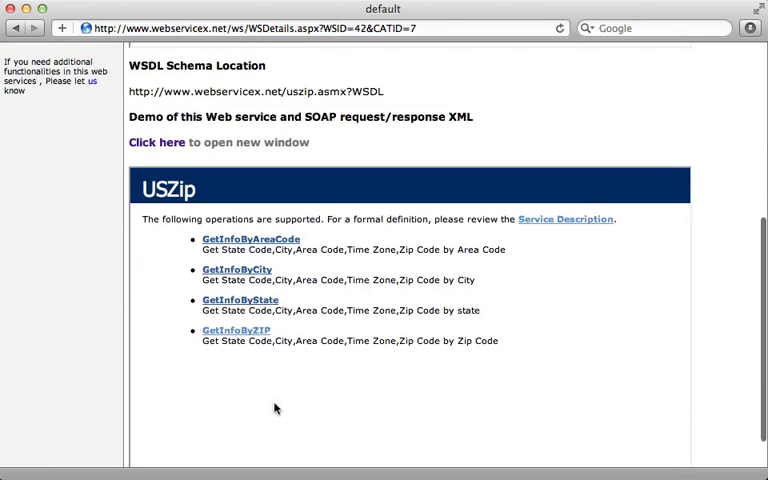
Invoke the webservicex USZip GetInfoByZIP test form with zip 90210
click(234, 330)
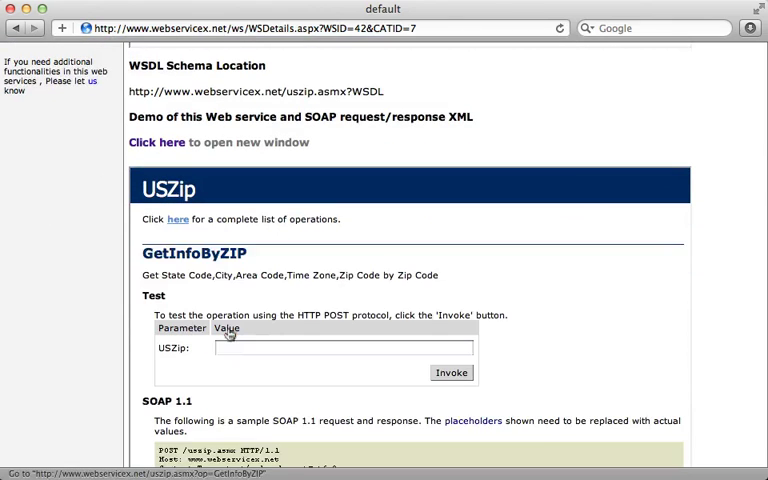
click(344, 347)
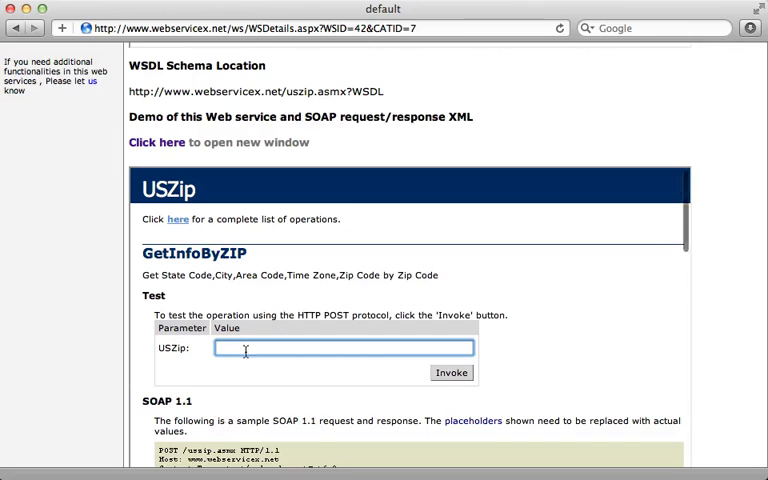
text(90210)
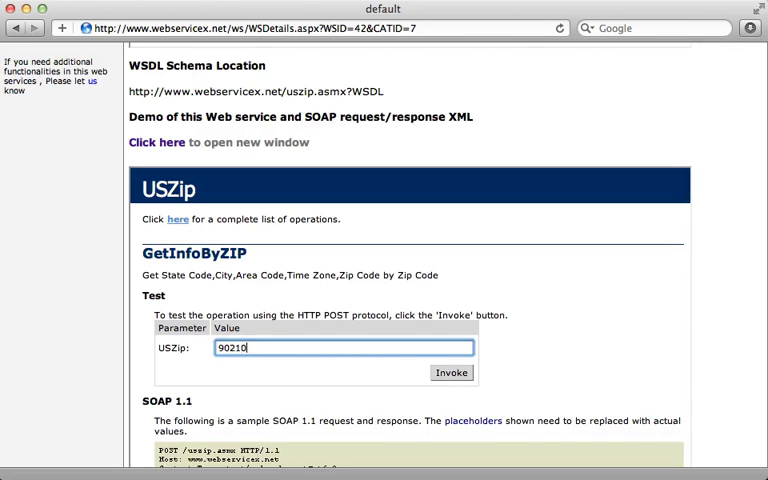
click(451, 372)
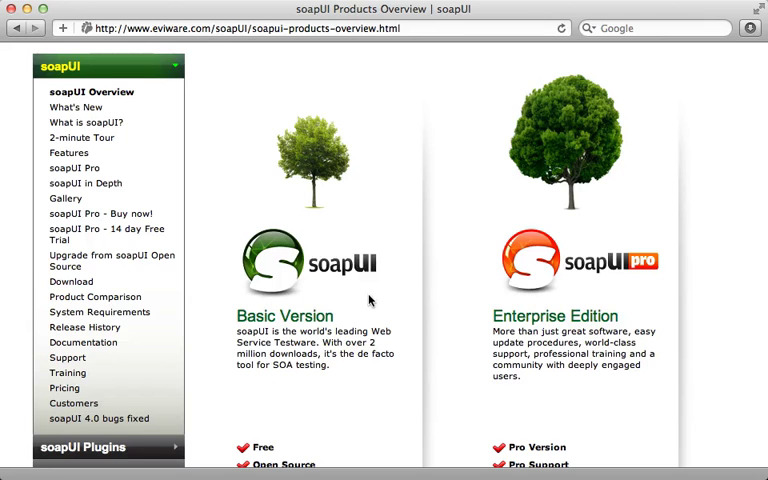
scroll(down, 3)
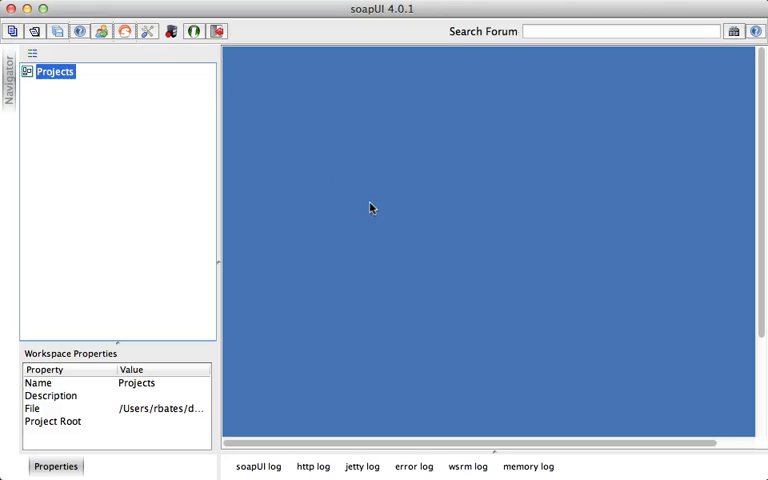
mouse_move(163, 131)
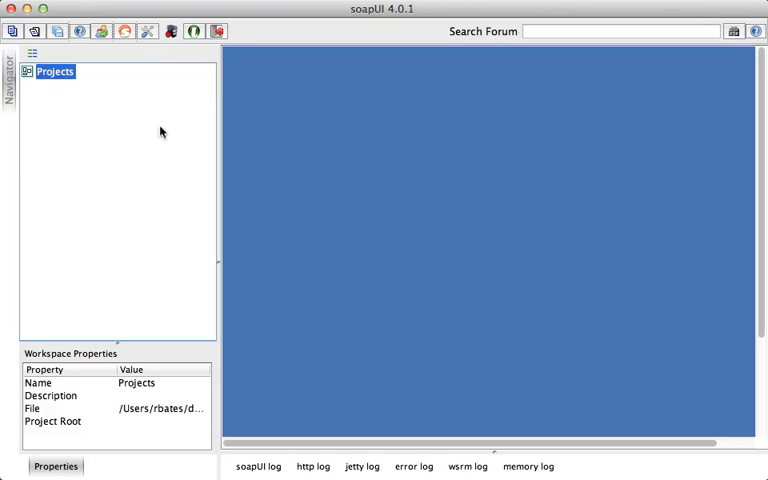
mouse_move(93, 94)
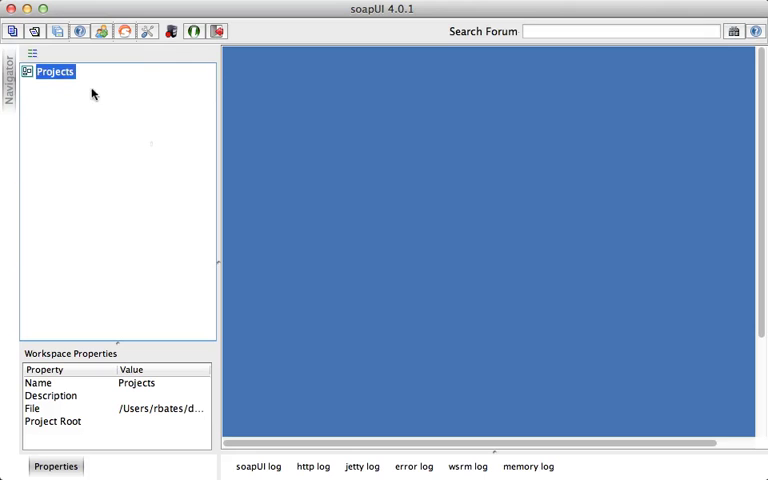
mouse_move(14, 31)
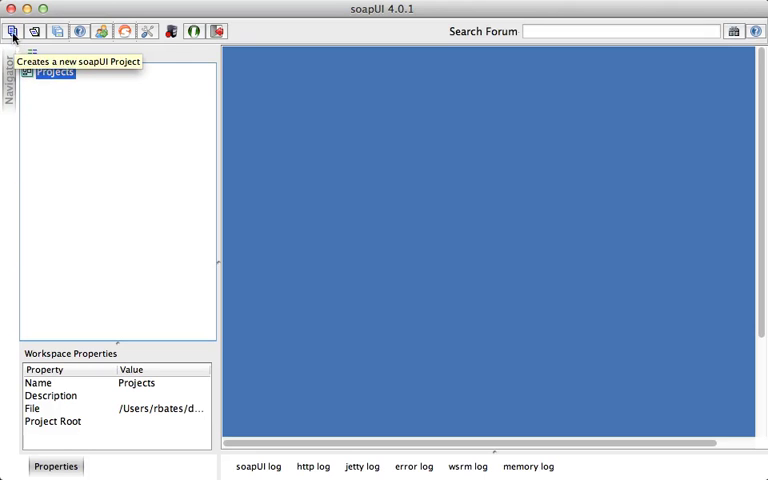
Create the soapUI project 'uszip' from the USZip WSDL URL
click(14, 31)
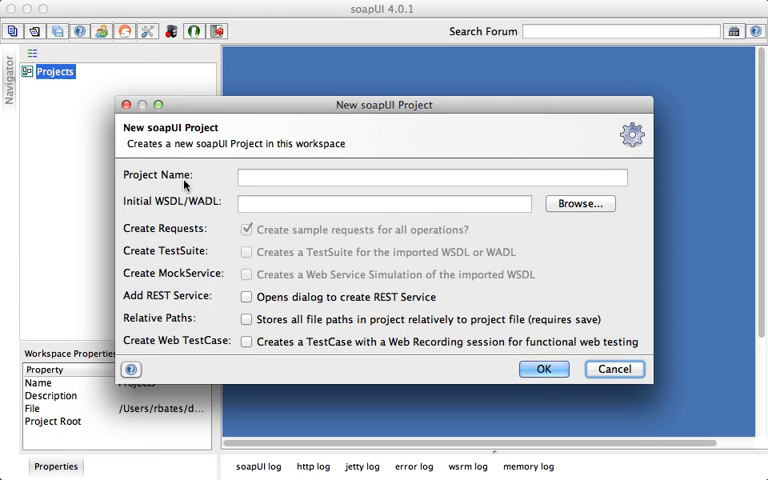
click(385, 203)
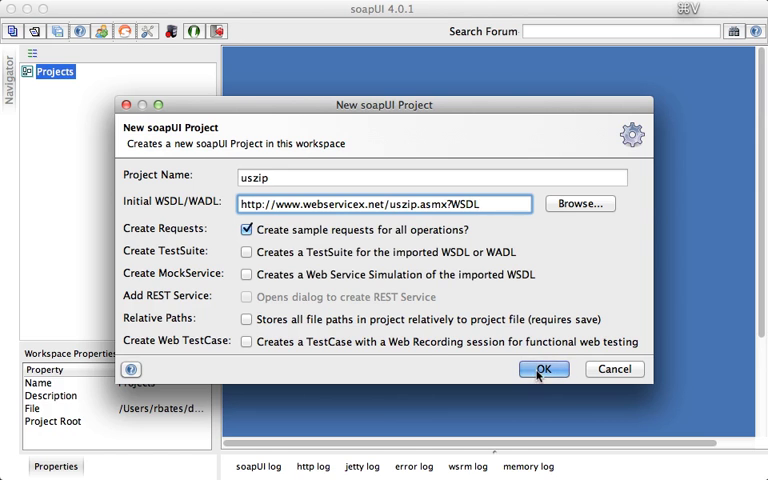
click(543, 369)
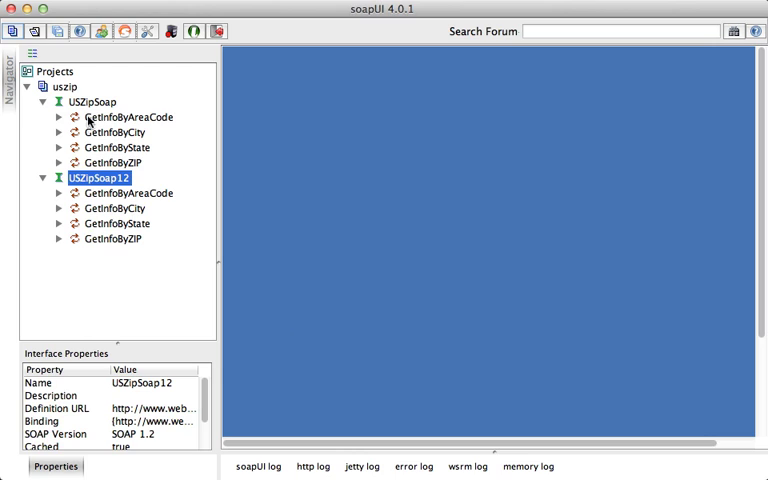
mouse_move(100, 160)
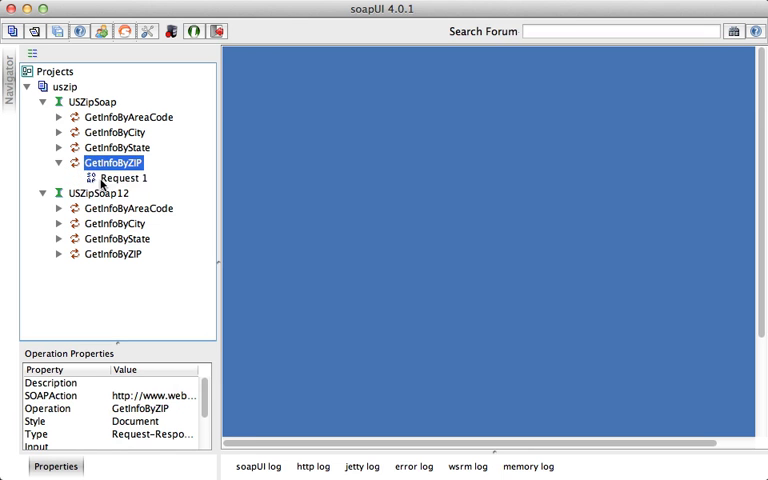
Open GetInfoByZIP Request 1, set web:USZip to 90210, and submit it
double_click(119, 177)
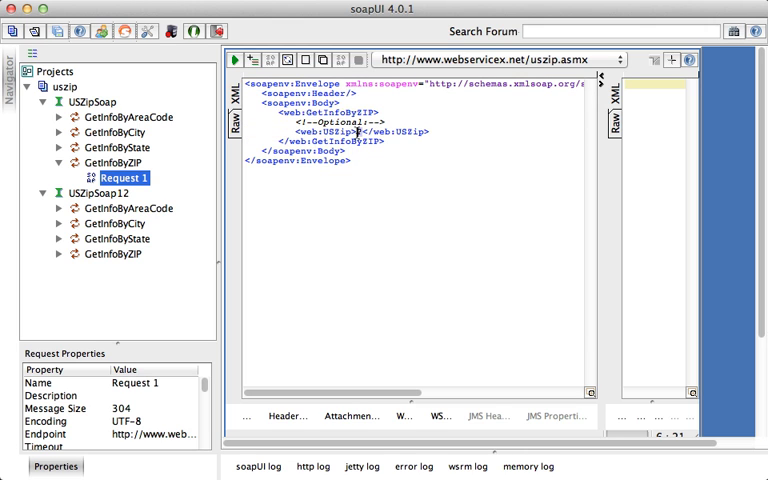
text(9)
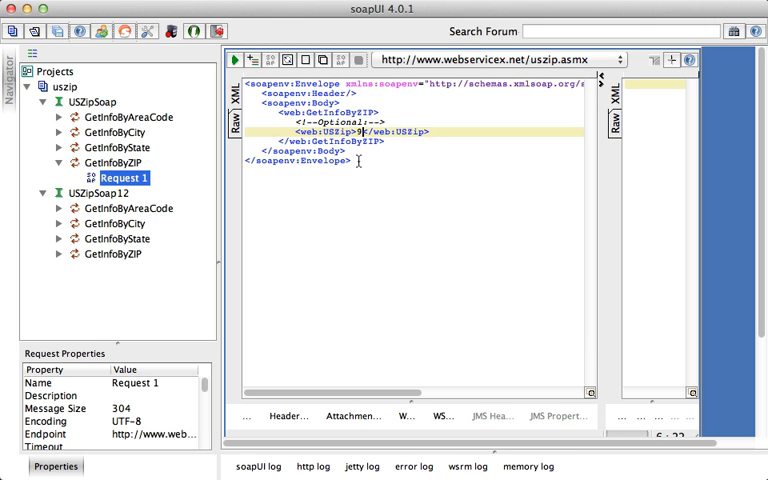
text(90210)
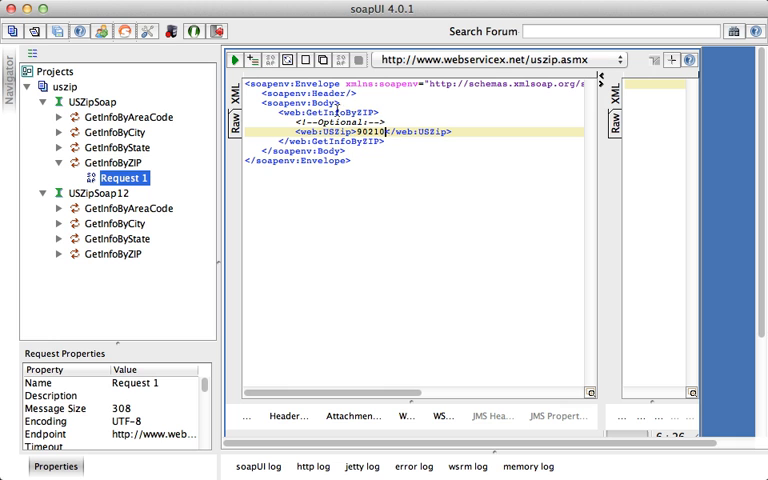
click(232, 59)
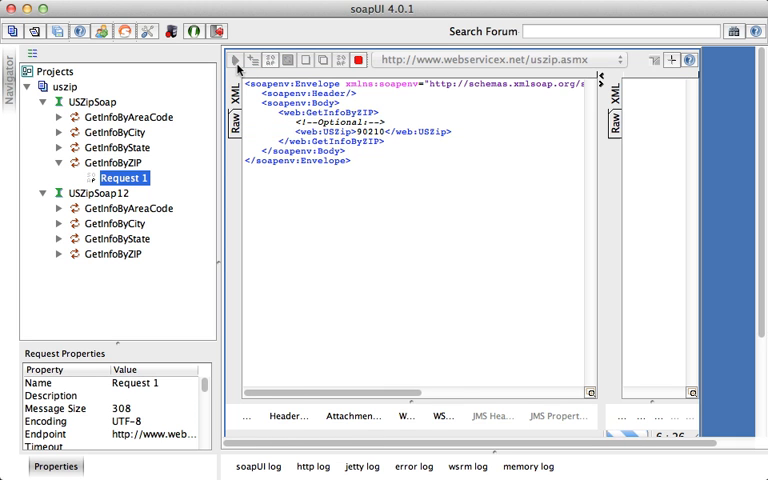
click(233, 59)
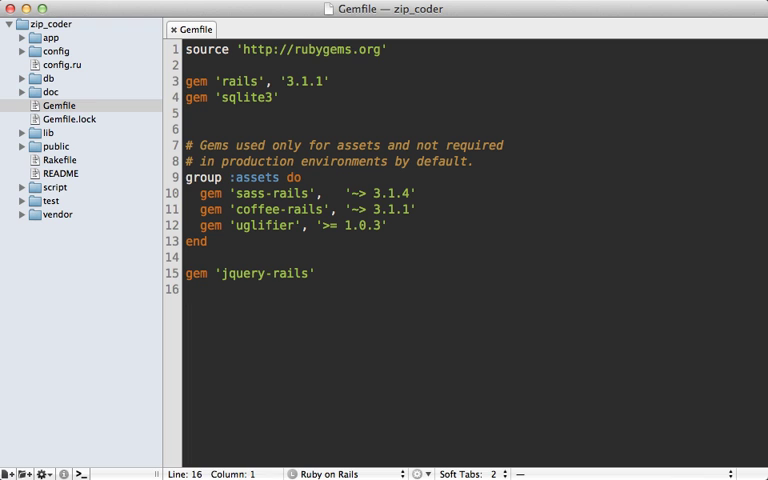
Add the line gem 'savon' to the Gemfile
text(gem)
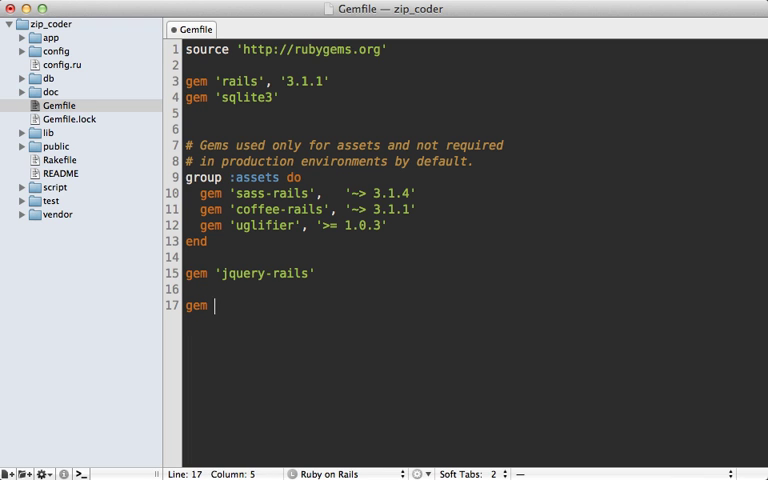
text('savon')
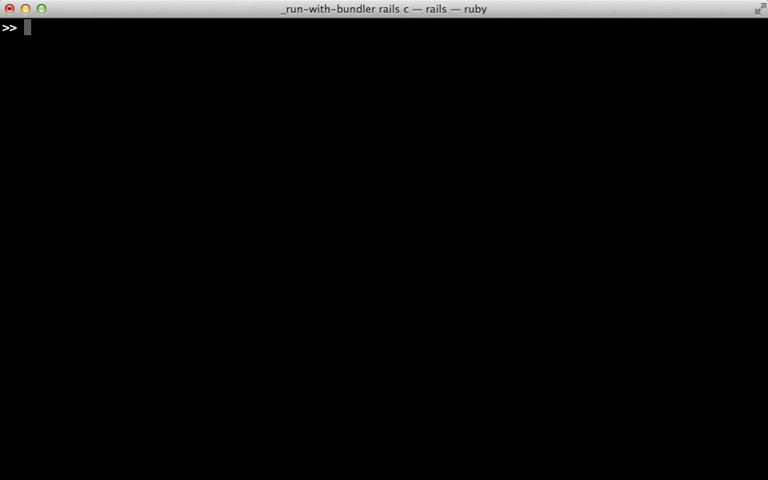
Create a Savon client for the USZip WSDL and list its SOAP actions
text(client =)
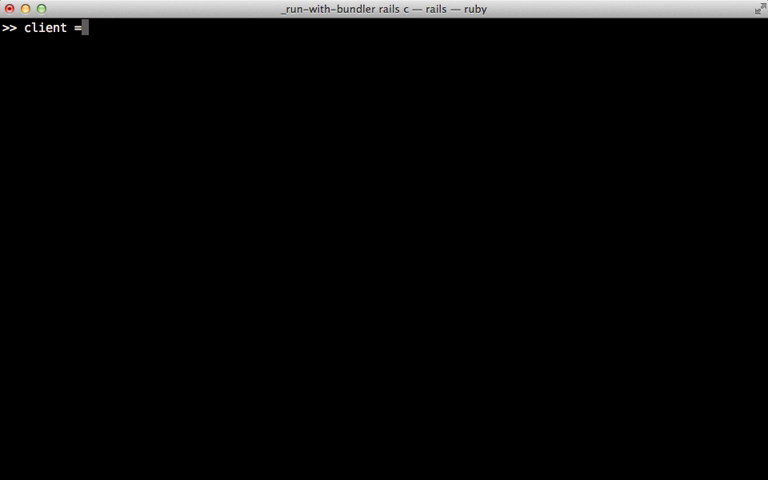
text(Savon:)
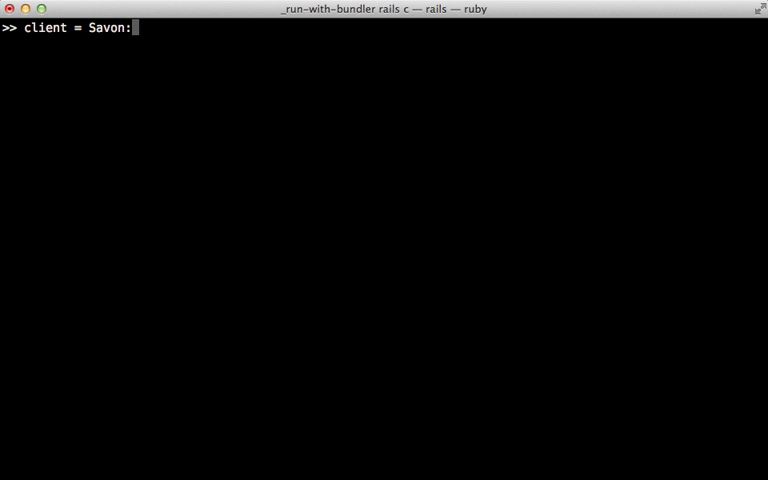
text(:Client.new()
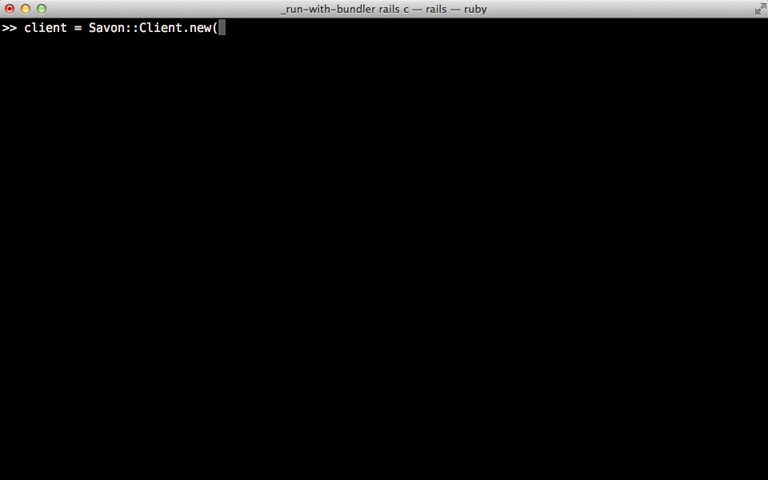
text("http://www.webservicex.net/uszip.asmx?WSDL")
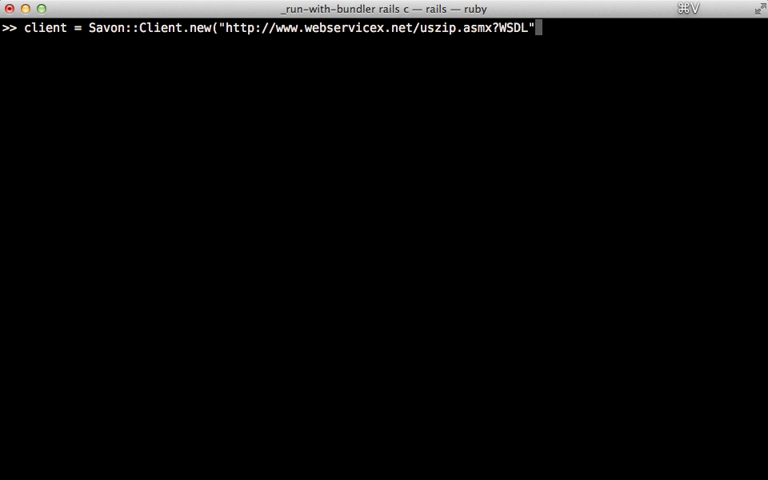
text())
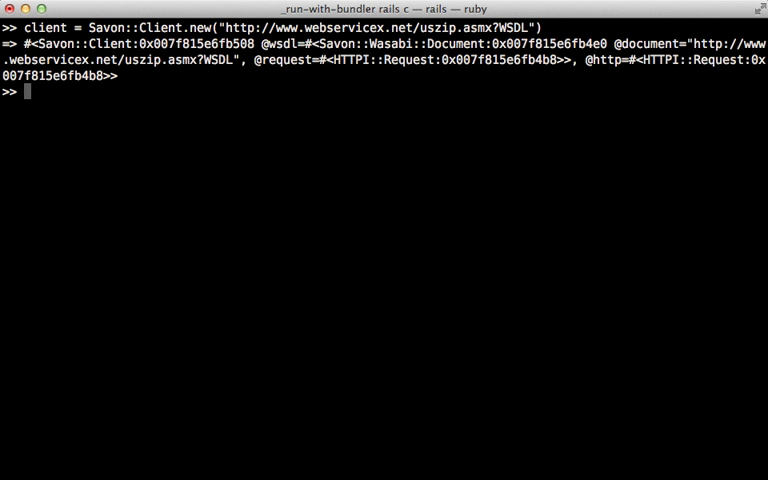
text(client.w)
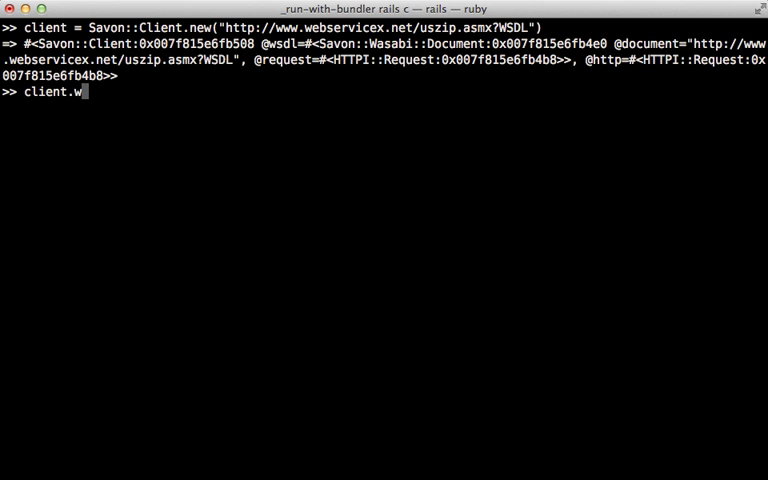
text(sdl.soap_actions)
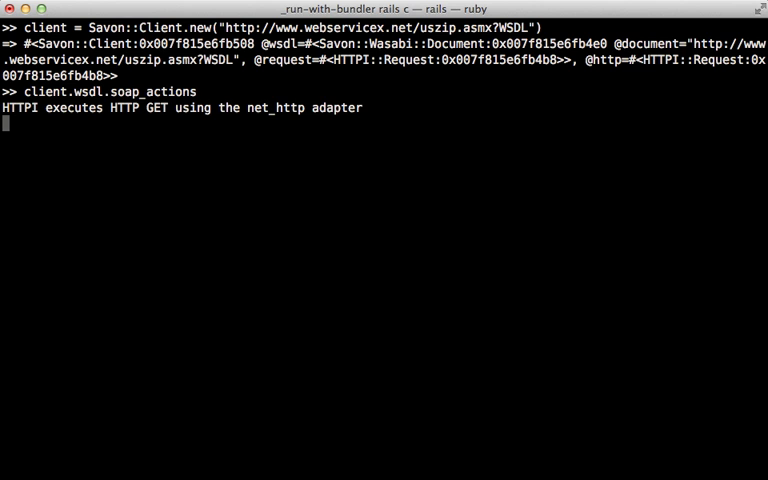
key(Return)
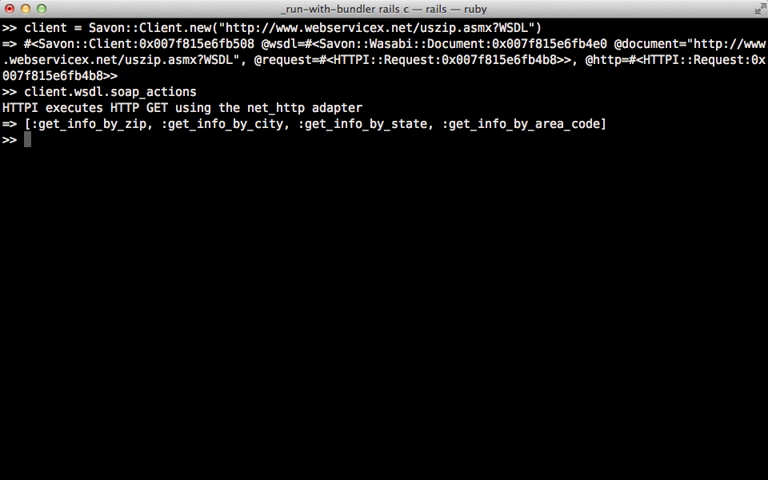
Draft client.request :get_info_by_zip with body us_zip: "90210"
text(client.)
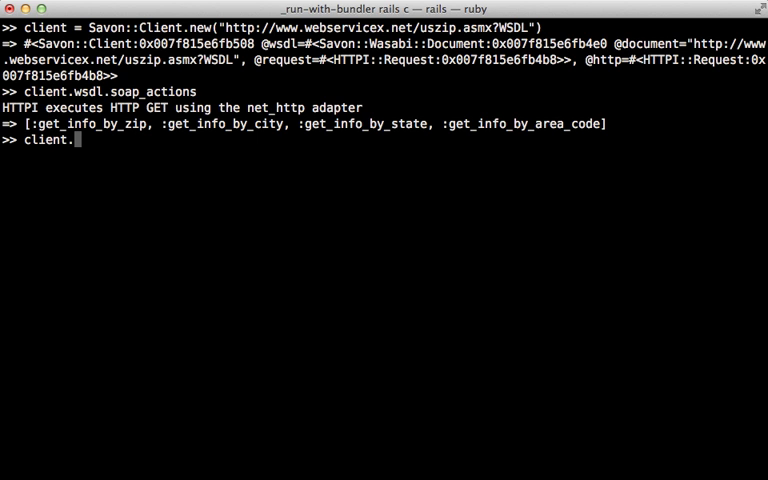
text(request)
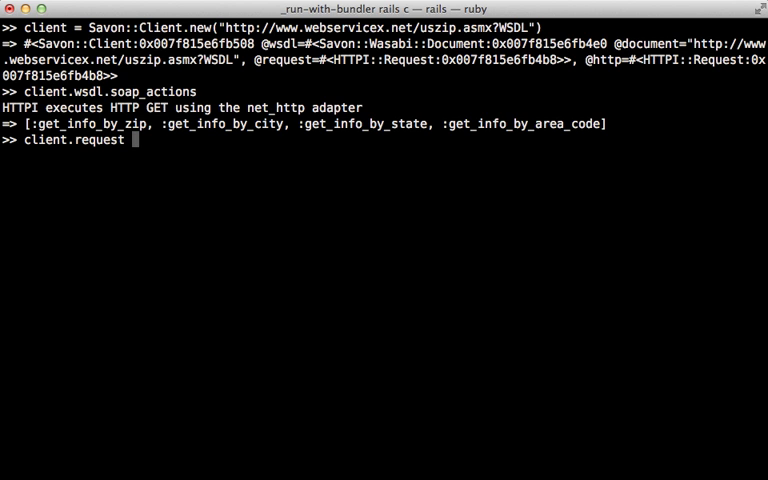
text(:get_info)
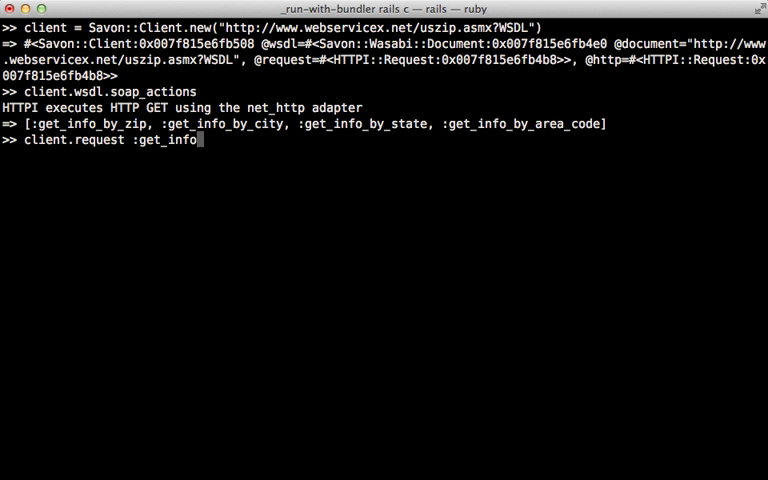
text(_by_zip)
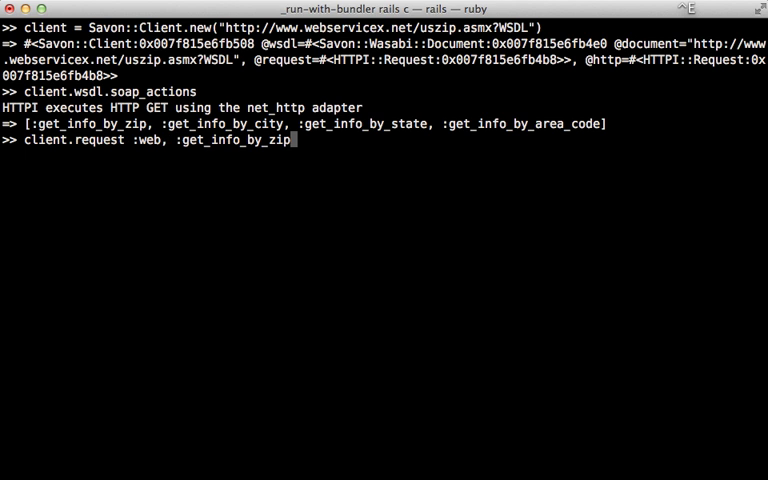
text(,)
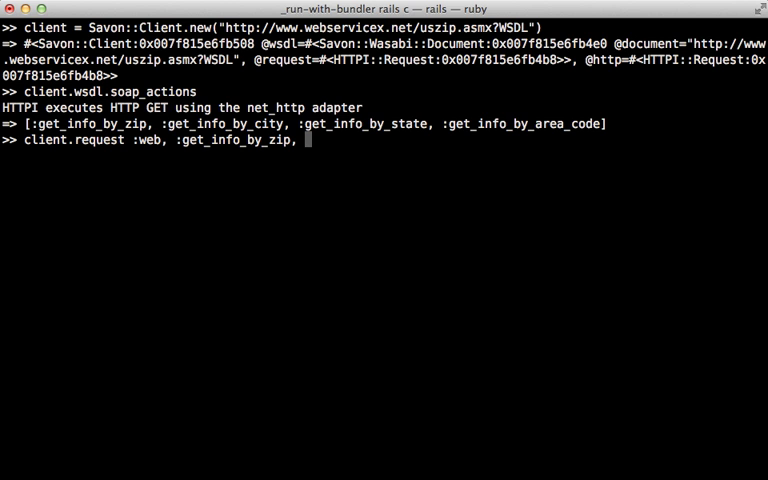
text(body: {)
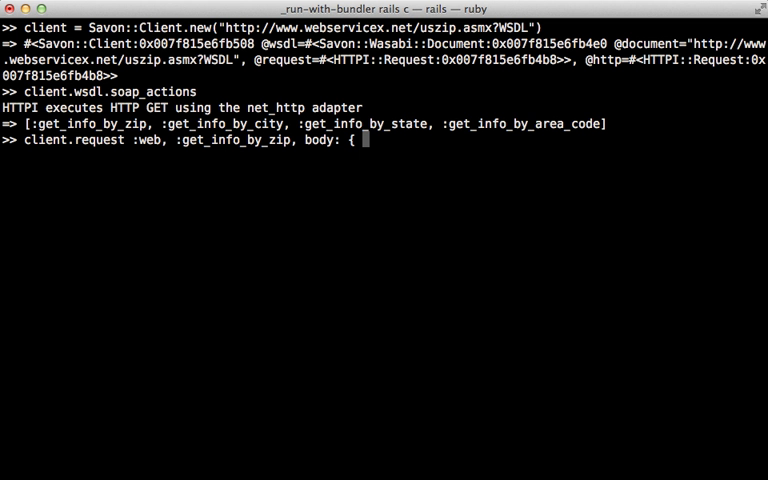
text(us_zip: ")
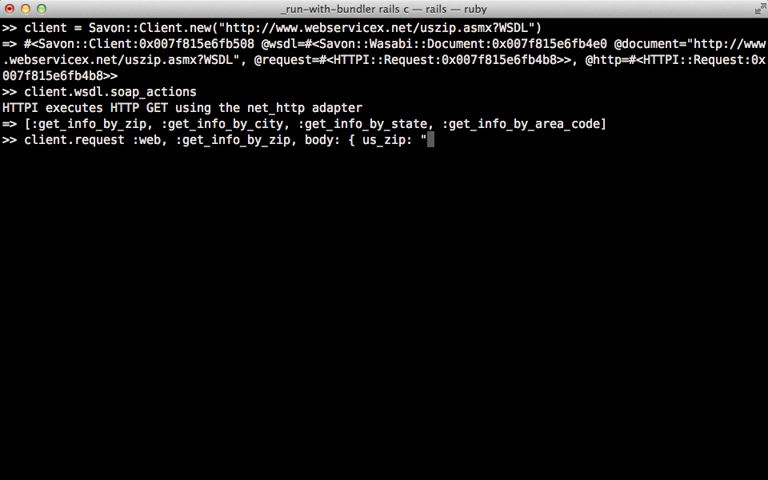
text(90210)
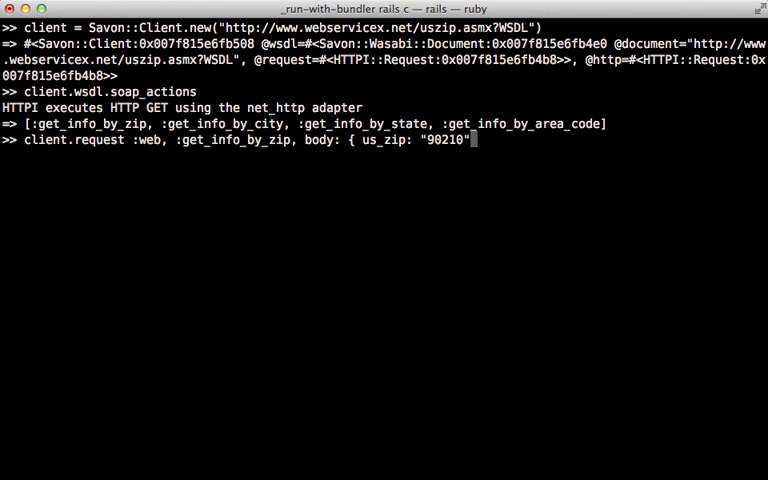
text(})
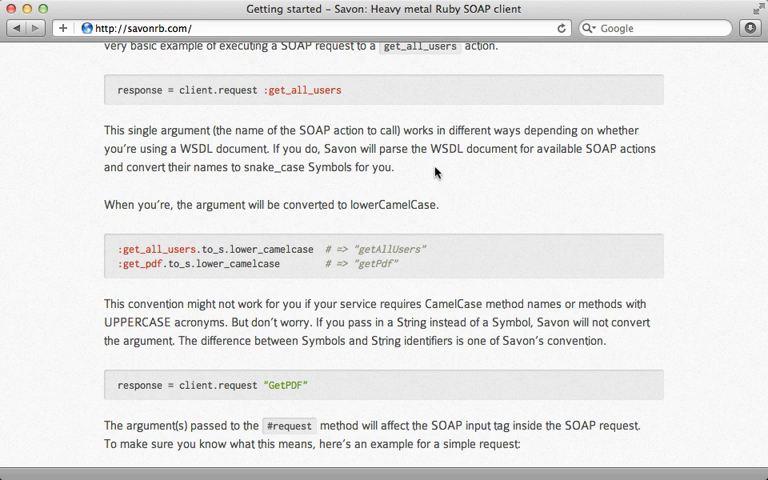
double_click(390, 205)
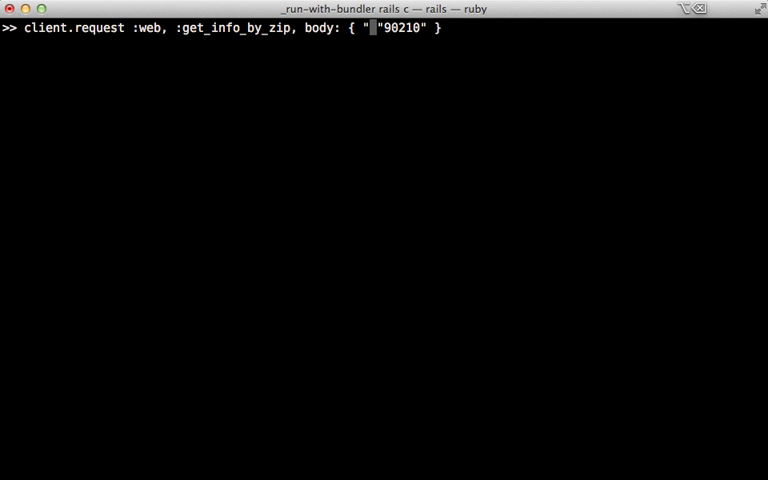
Rerun the 90210 request with a "USZip" body key and convert the response to a hash
text(USZip")
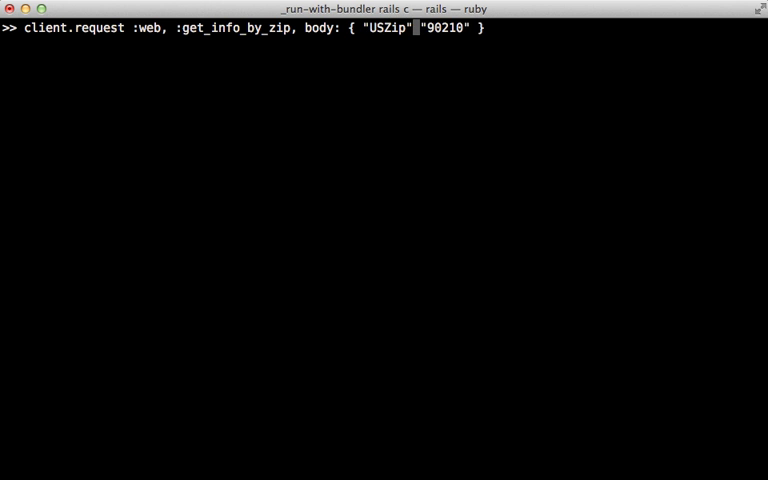
text(=>)
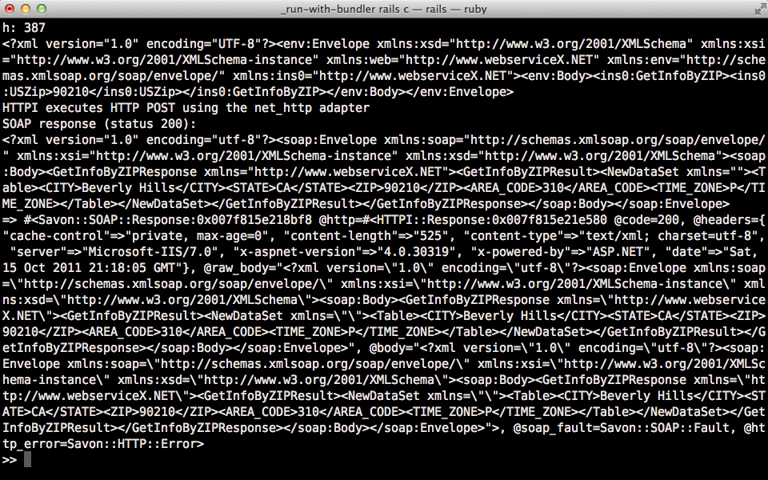
text(response)
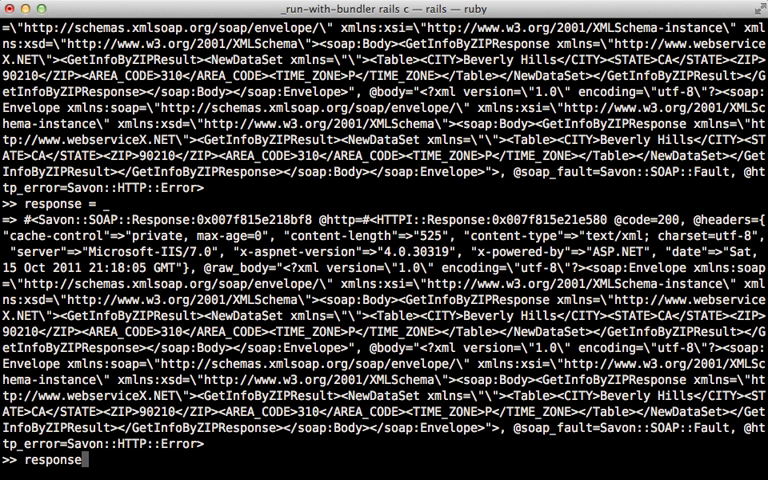
text(.to_hash)
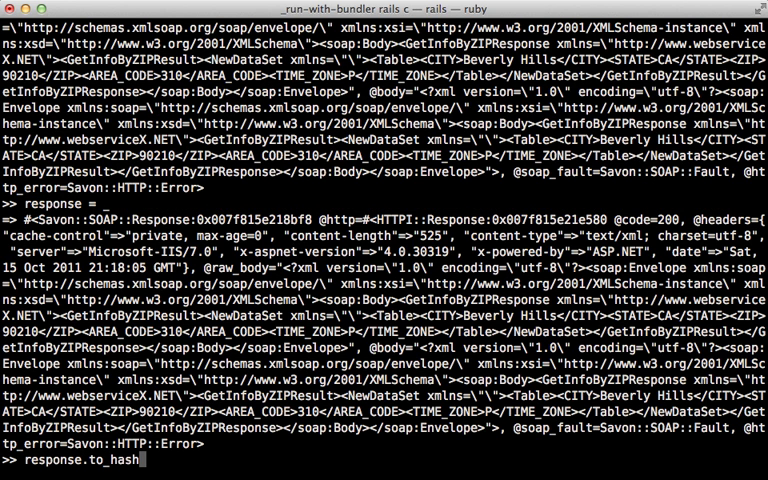
key(Return)
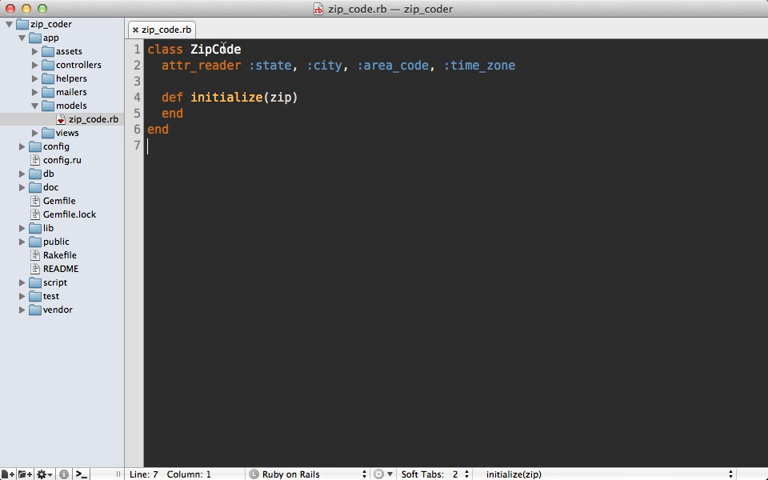
Write ZipCode initialize calling get_info_by_zip and assigning state, city, area_code, time_zone
double_click(213, 48)
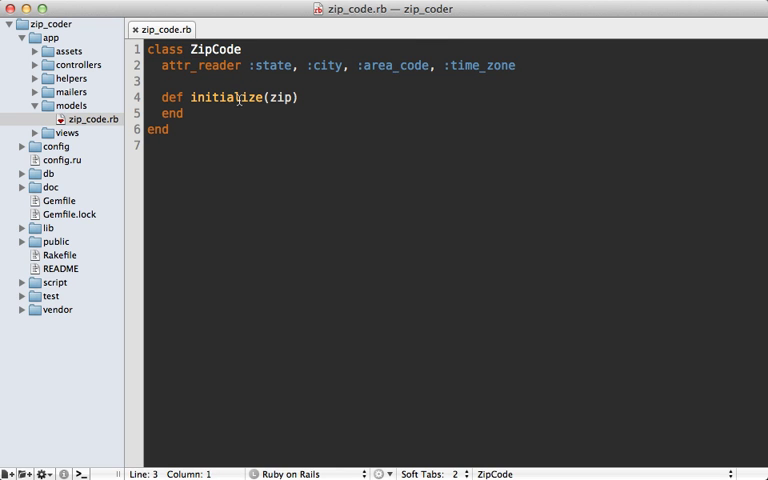
double_click(280, 97)
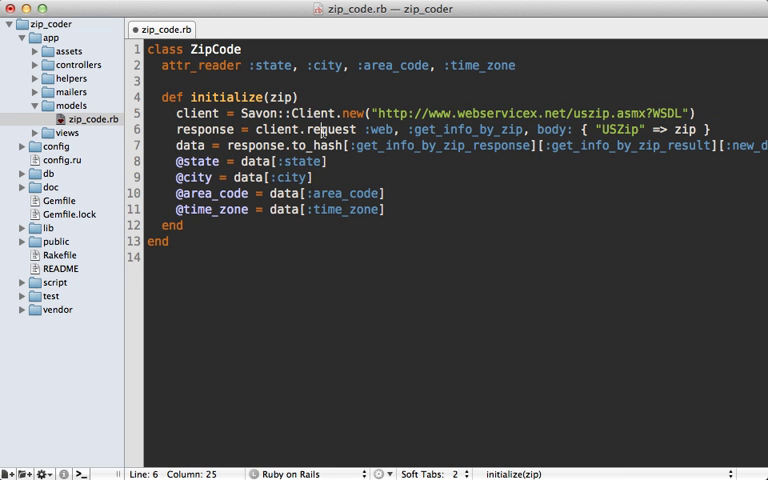
click(622, 128)
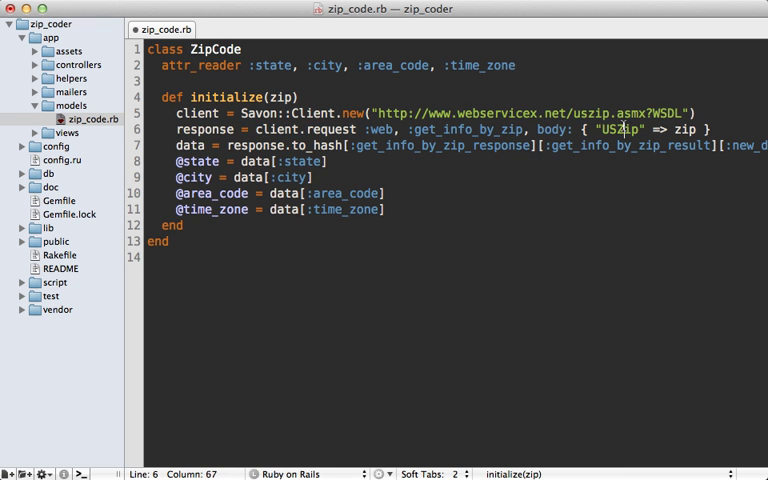
double_click(691, 129)
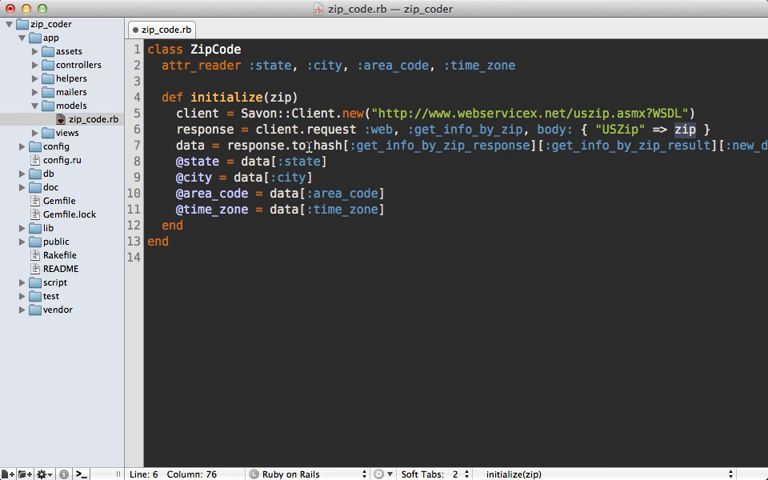
click(310, 145)
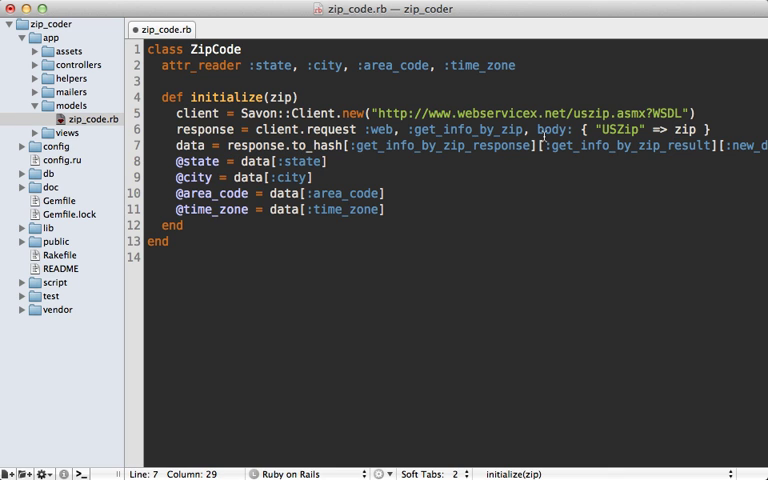
scroll(right, 3)
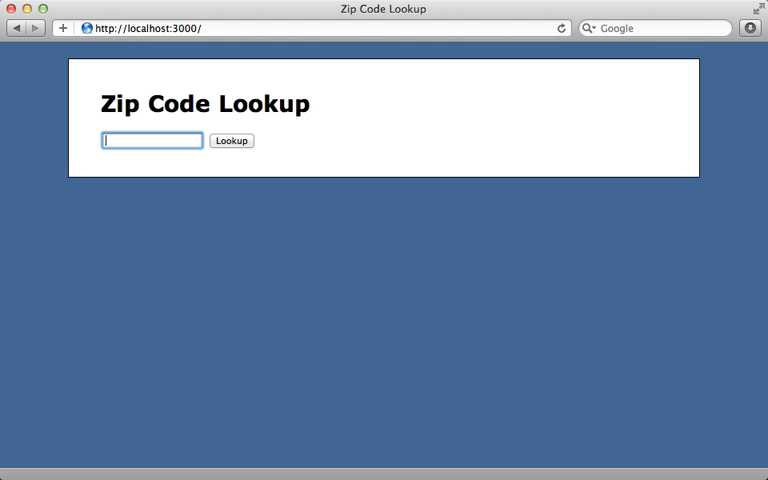
Look up 90210, getting Beverly Hills, CA, 310
text(90210)
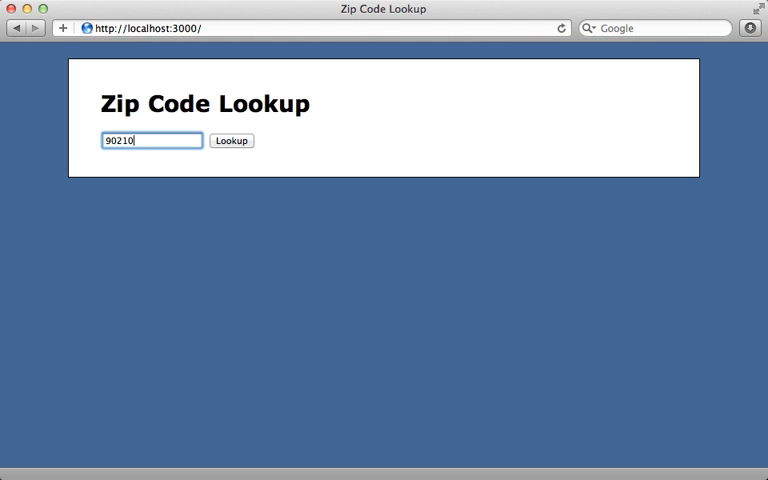
click(231, 140)
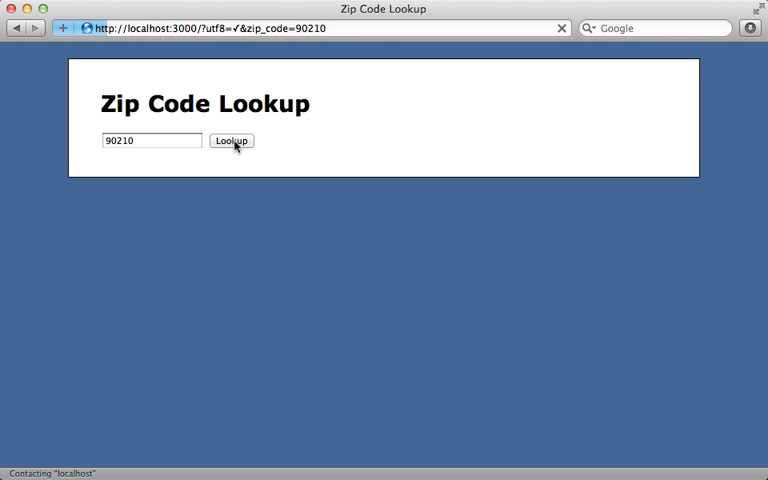
click(231, 140)
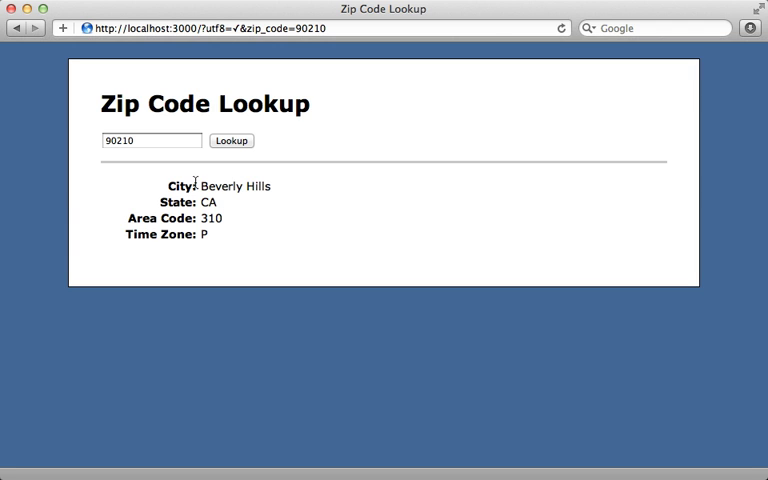
Replace the zip code with the invalid value 'abc' and submit it
click(150, 140)
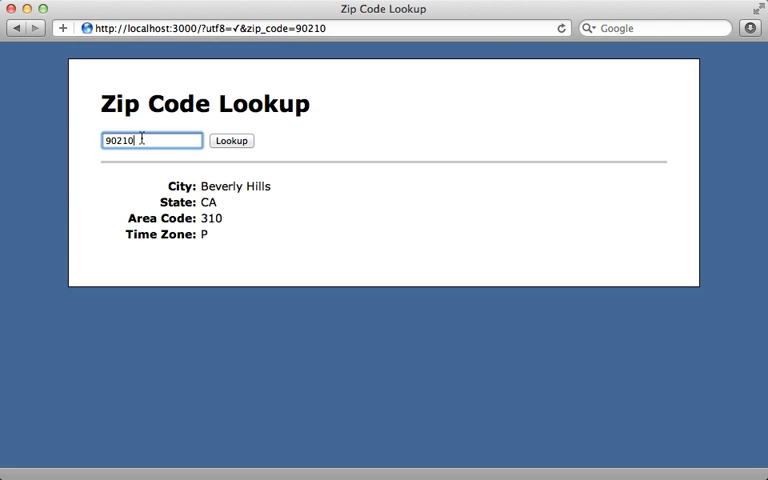
text(abc)
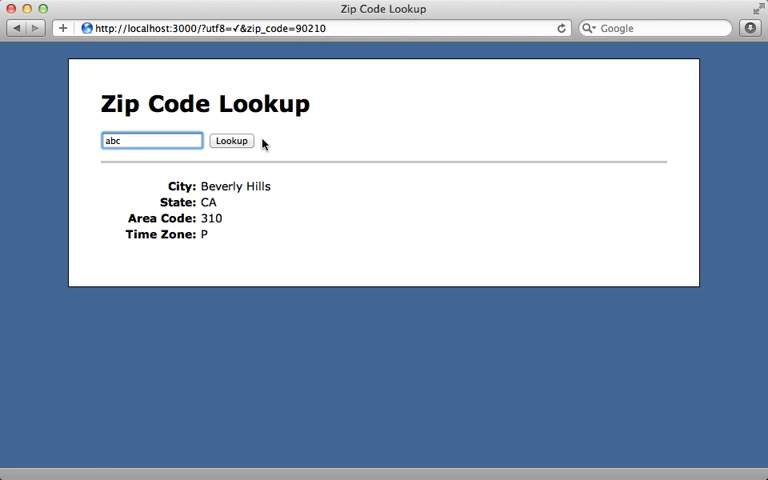
click(231, 141)
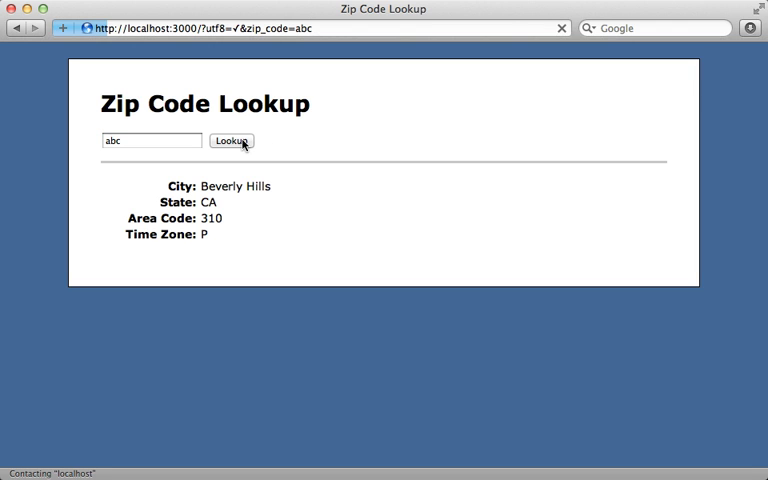
click(231, 140)
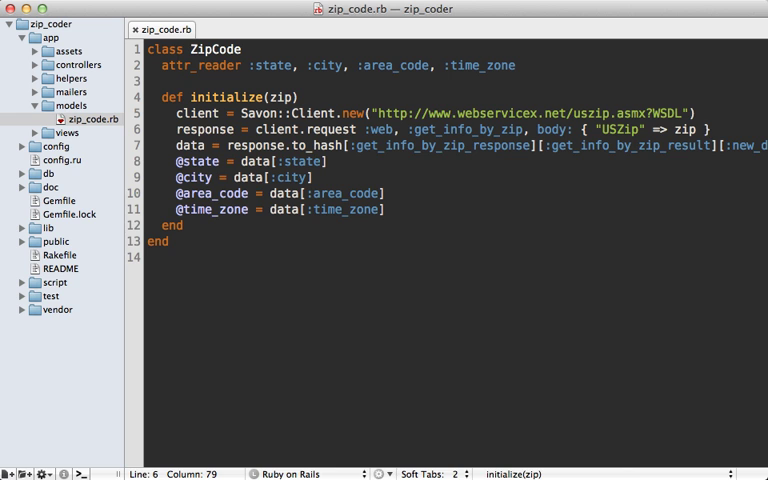
Wrap the data assignments in 'if response.success? ... end' and swap to_hash for to_array
text(if)
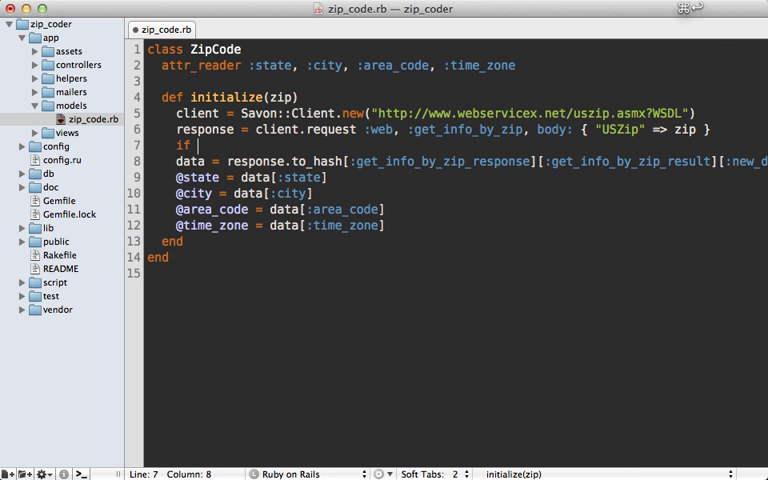
text(response.success?)
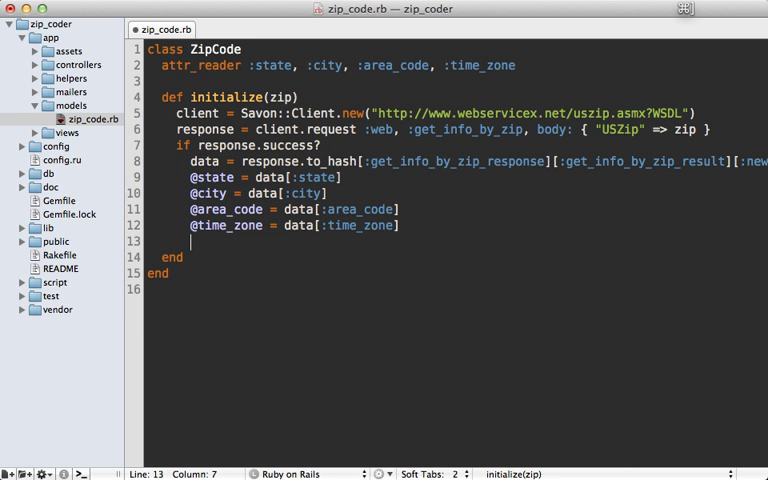
text(end)
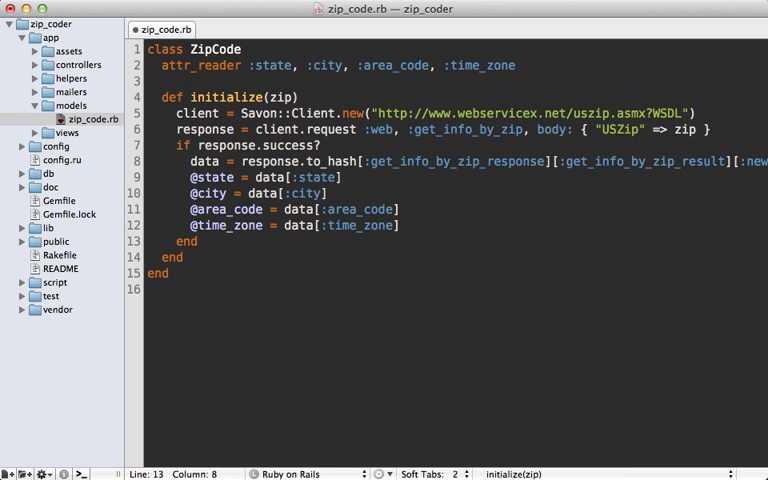
click(197, 161)
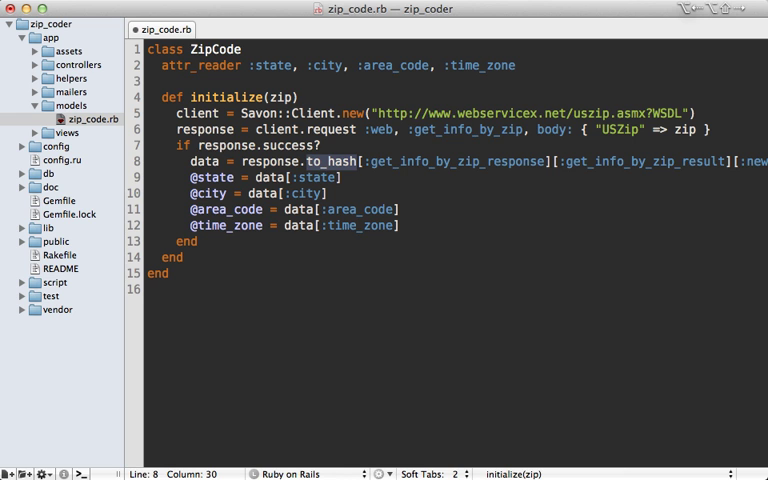
text(to_array()
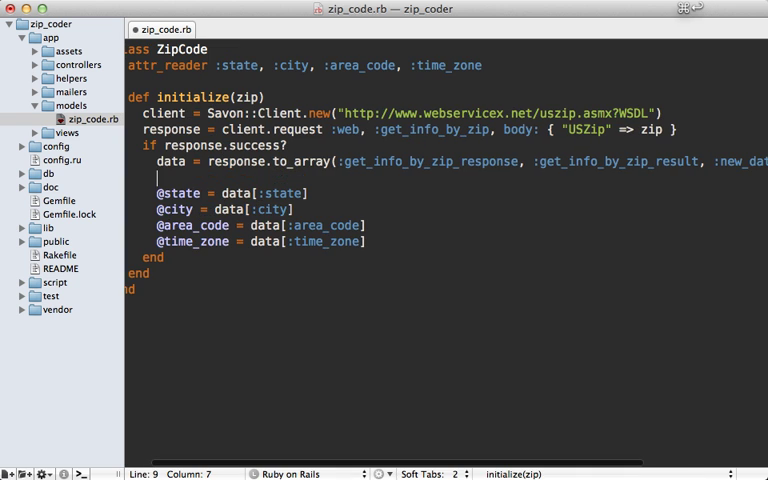
Wrap the assignments in 'if data', add 'Gyoku.convert_symbols_to :camelcase' to initialize, and select the WSDL URL
text(if data)
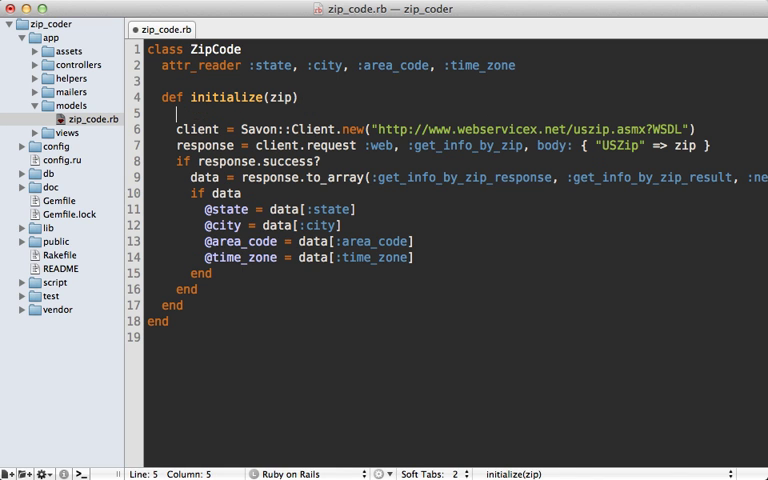
text(Gyoku.convert_symbols_to :camelcase)
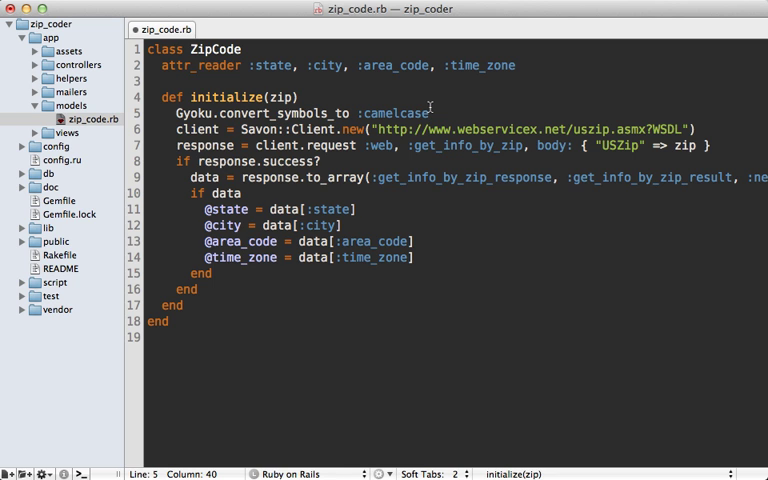
mouse_move(623, 166)
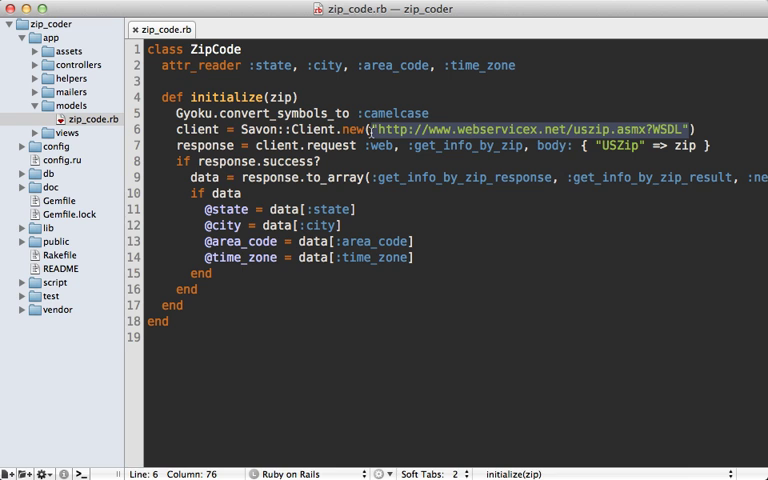
double_click(535, 127)
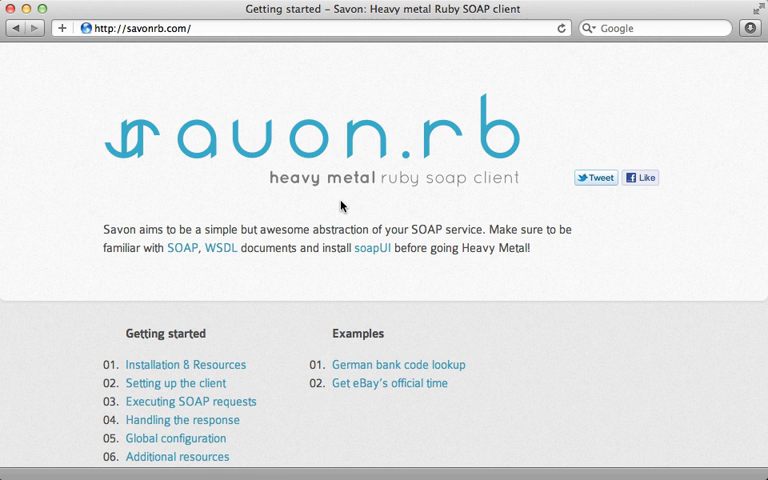
mouse_move(322, 210)
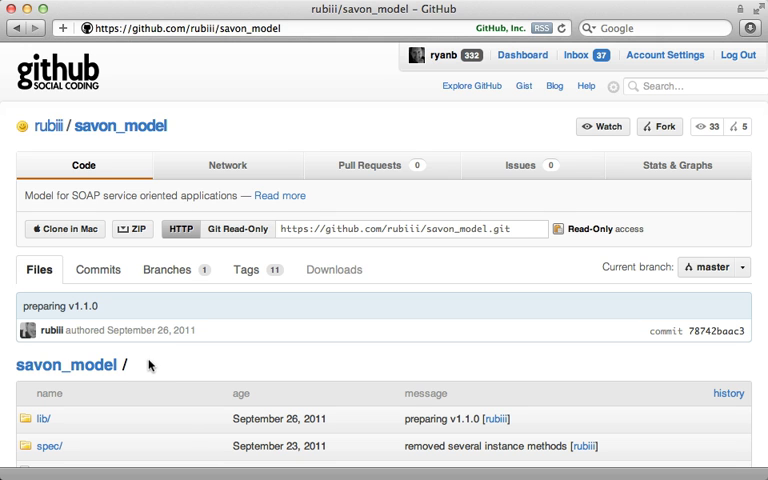
Scroll the savon_spec README down to its Expects section on mocking SOAP requests
scroll(down, 3)
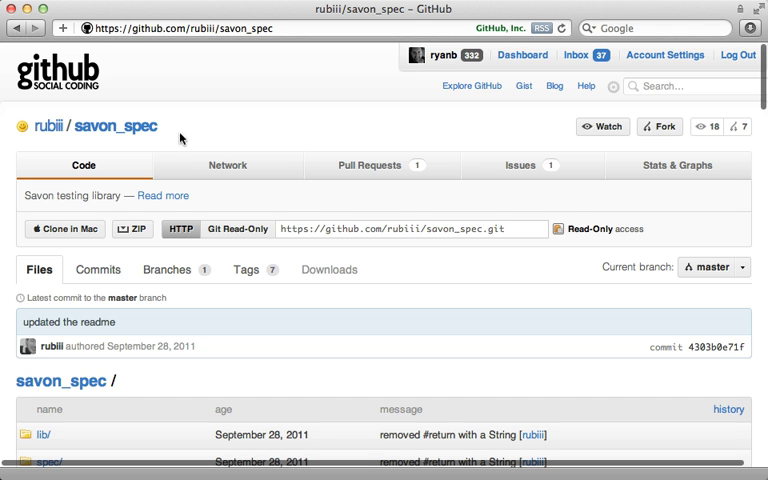
mouse_move(275, 363)
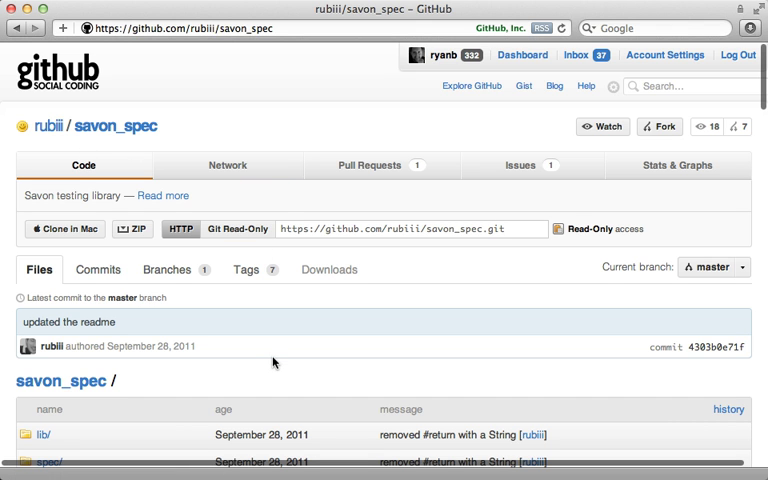
scroll(down, 3)
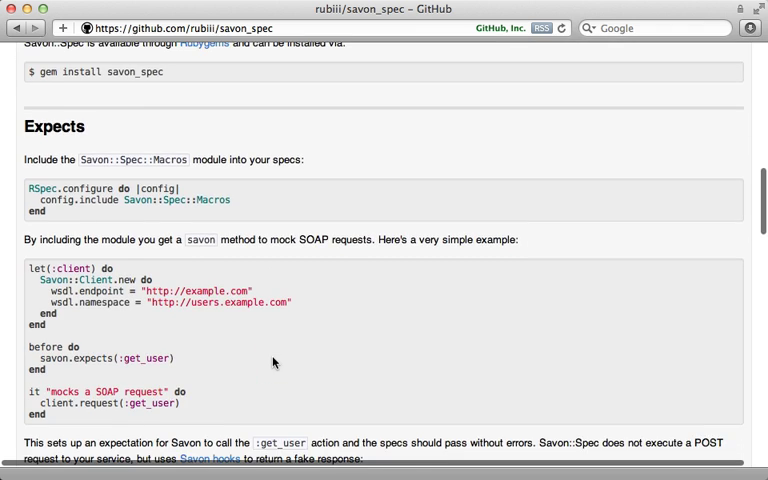
scroll(down, 3)
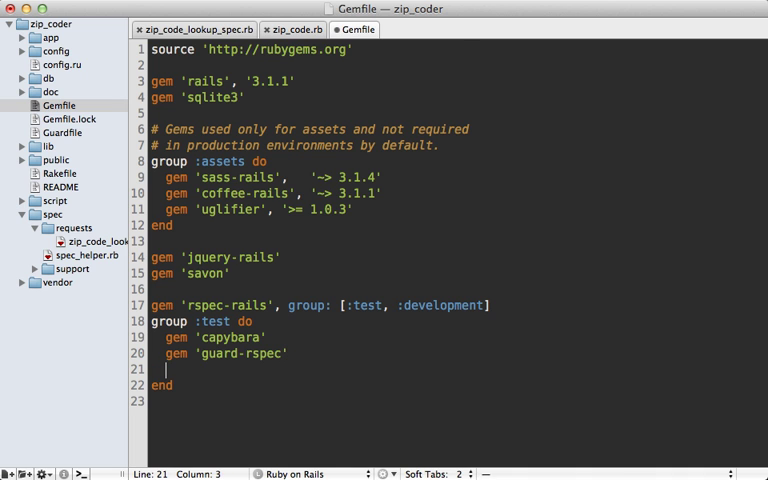
Add gem 'vcr' to the Gemfile test group and tag the Beverly Hills spec with ', :vcr'
text(gem 'vcr')
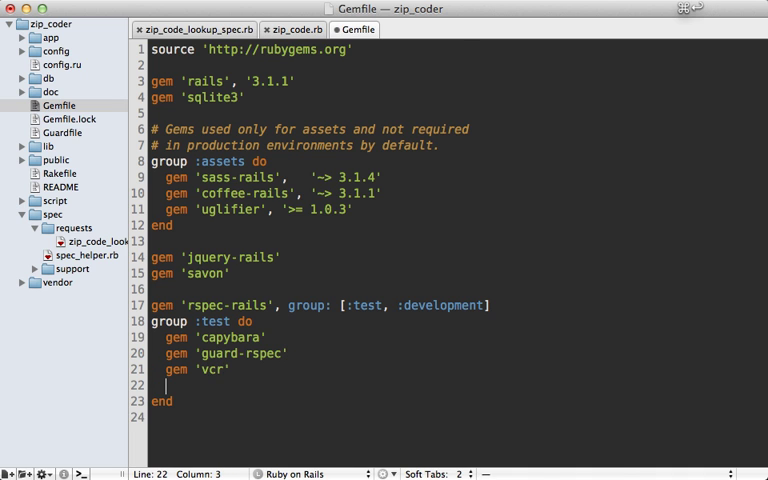
click(195, 29)
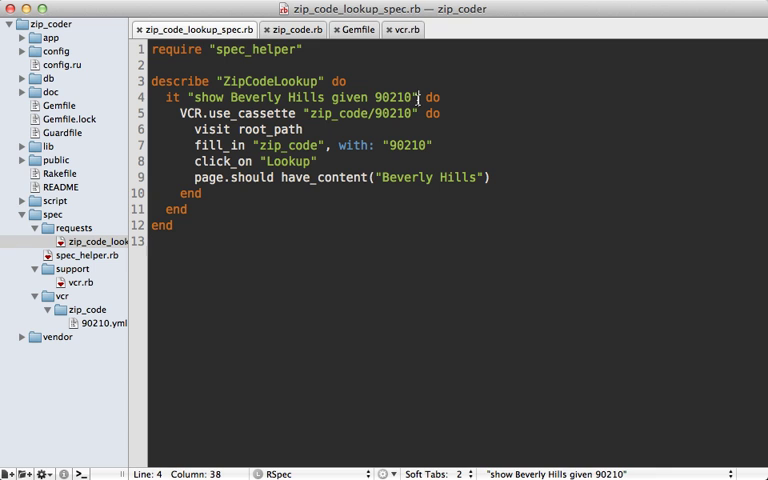
text(, :vcr)
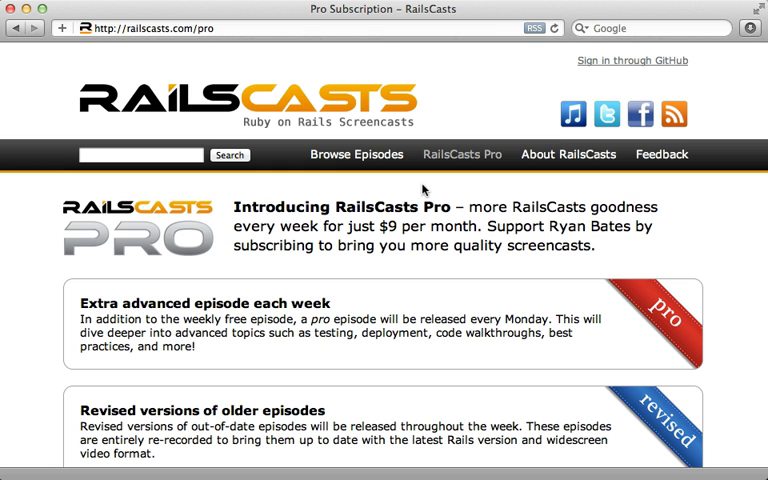
mouse_move(209, 57)
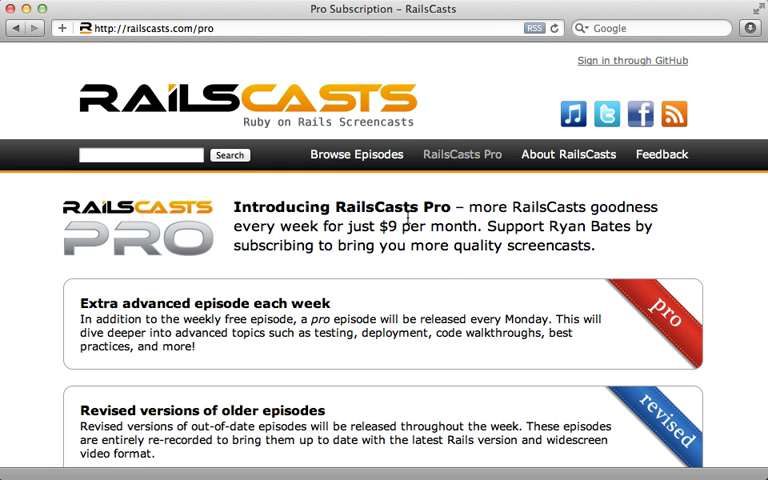
scroll(down, 3)
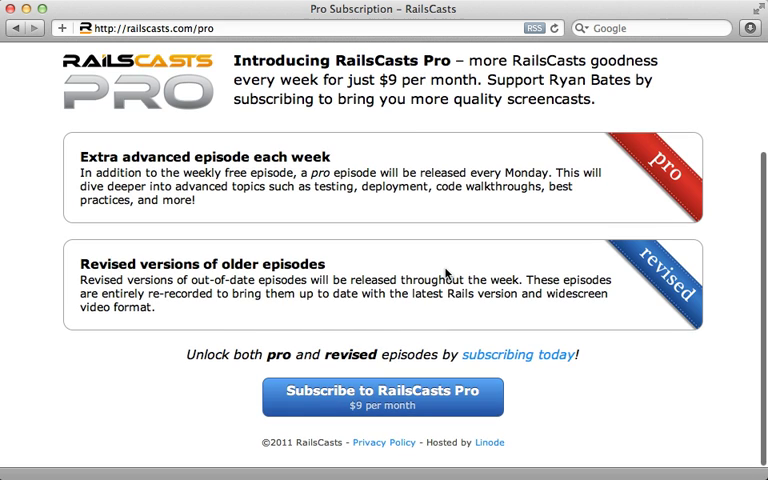